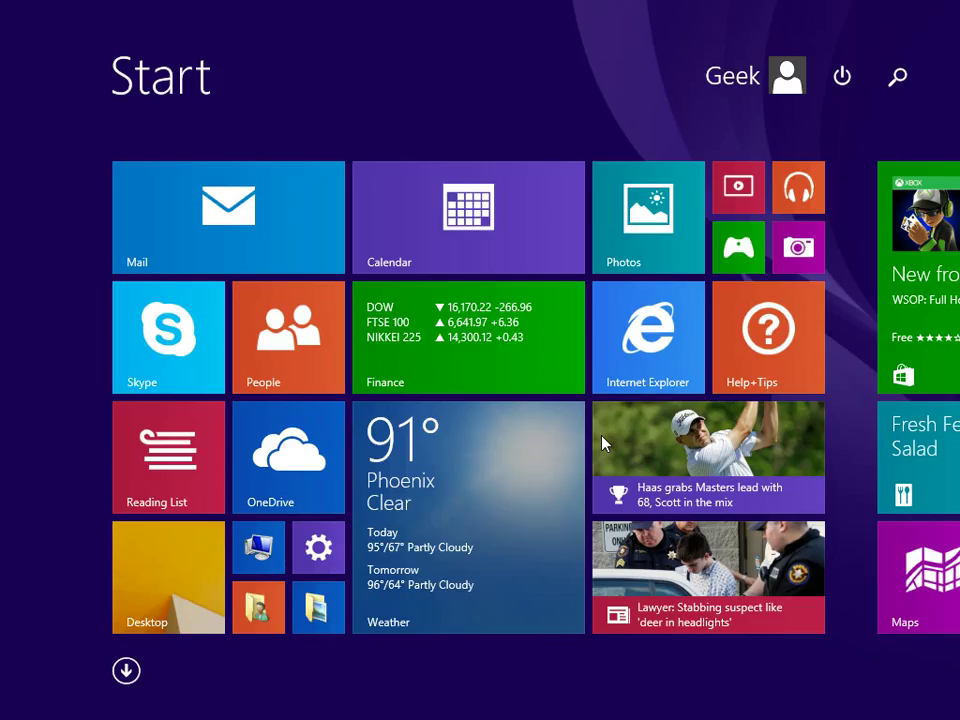
mouse_move(392, 511)
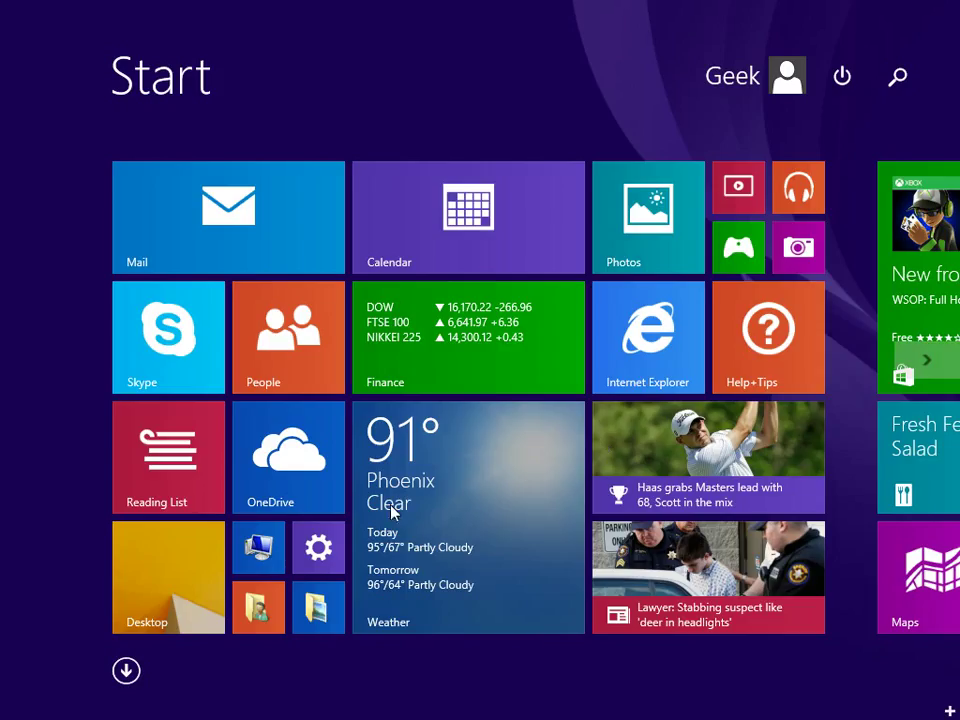
mouse_move(375, 502)
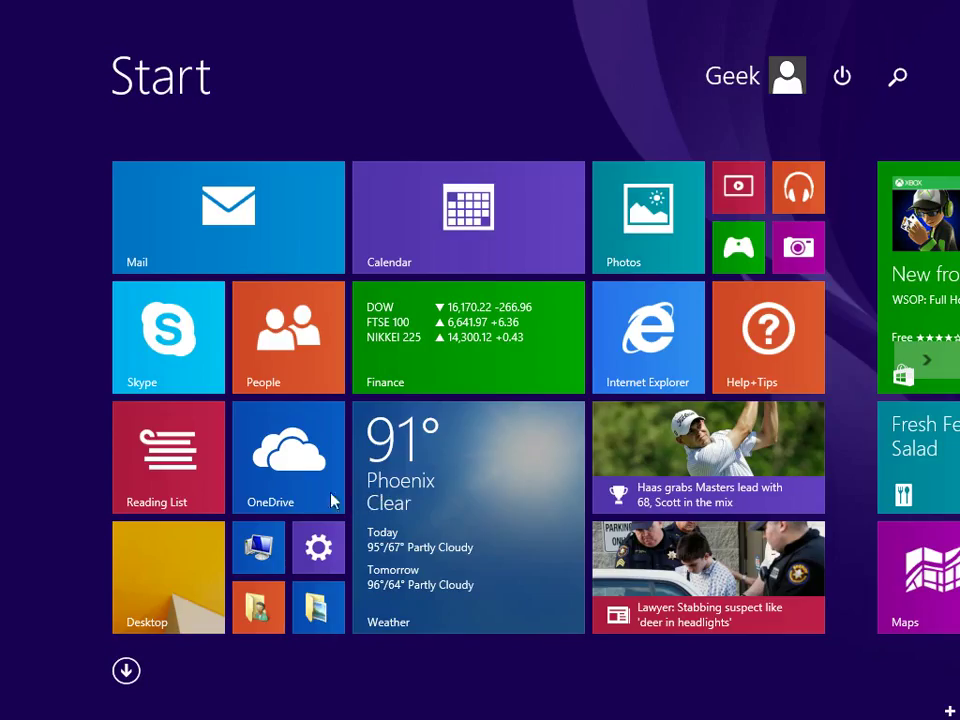
mouse_move(375, 503)
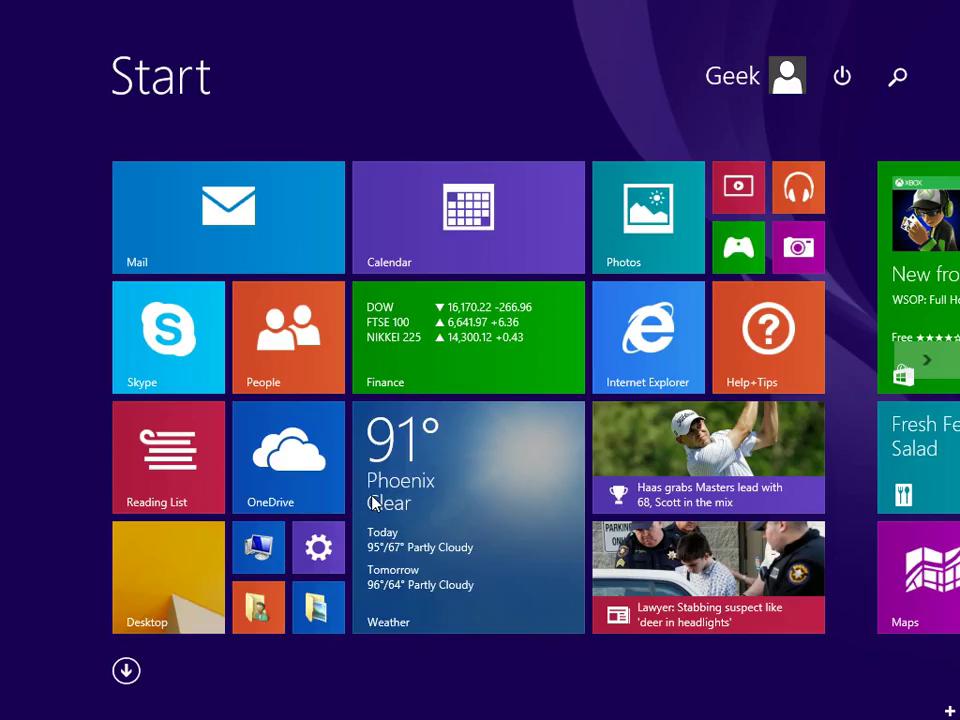
mouse_move(225, 630)
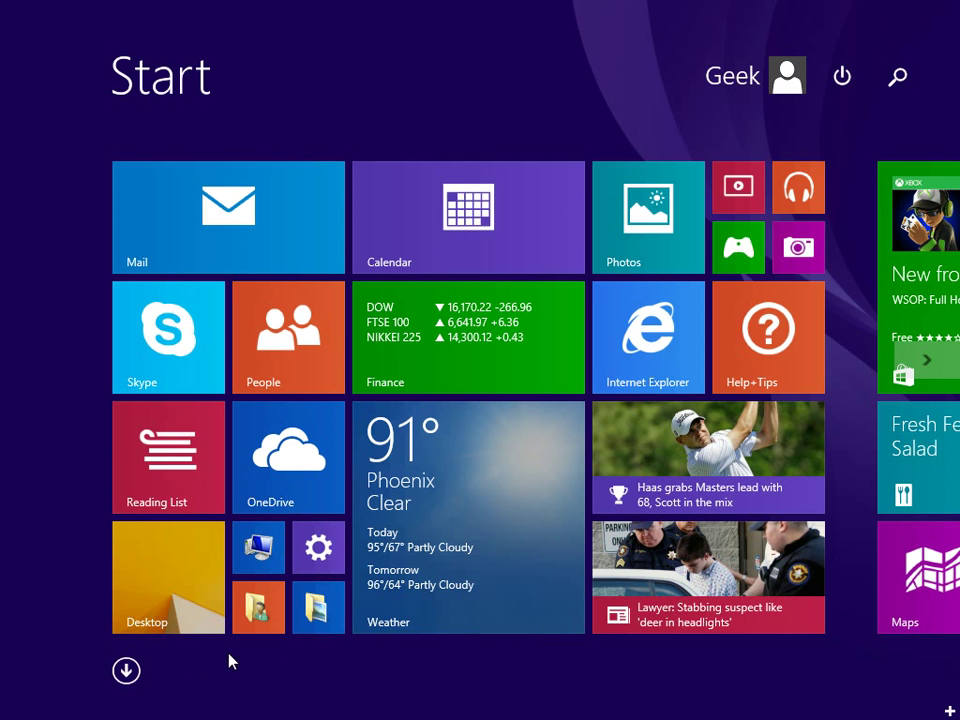
mouse_move(308, 667)
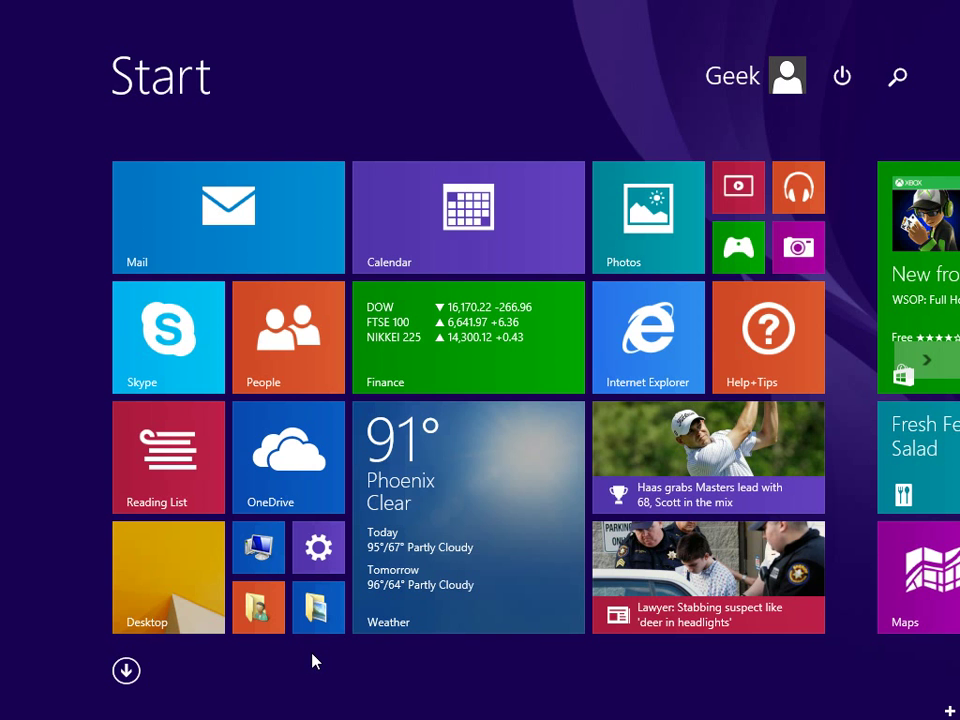
mouse_move(287, 562)
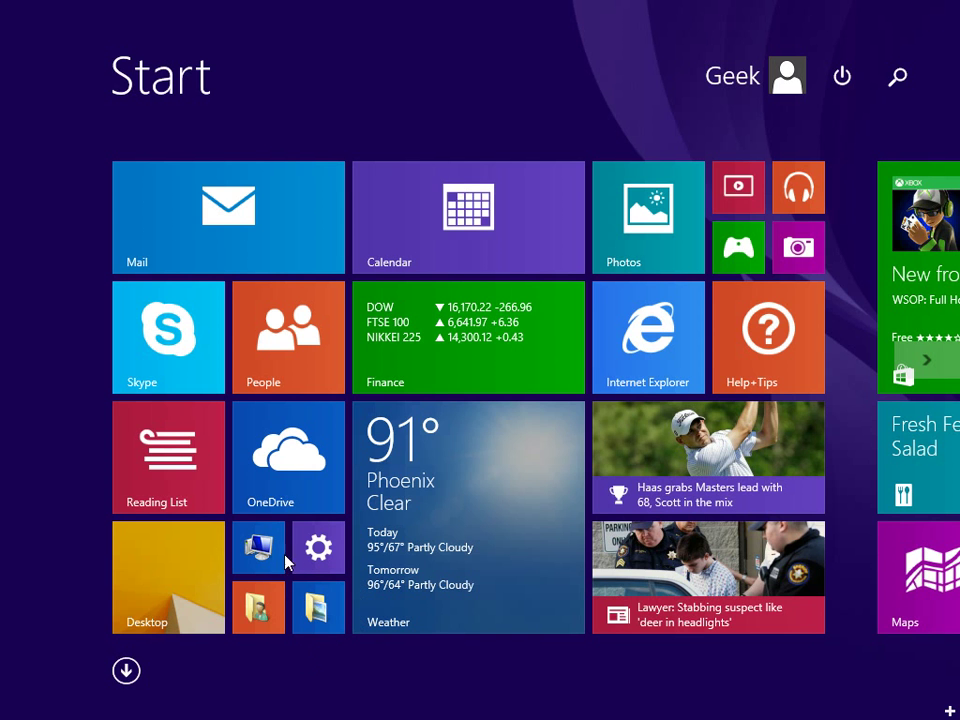
mouse_move(930, 35)
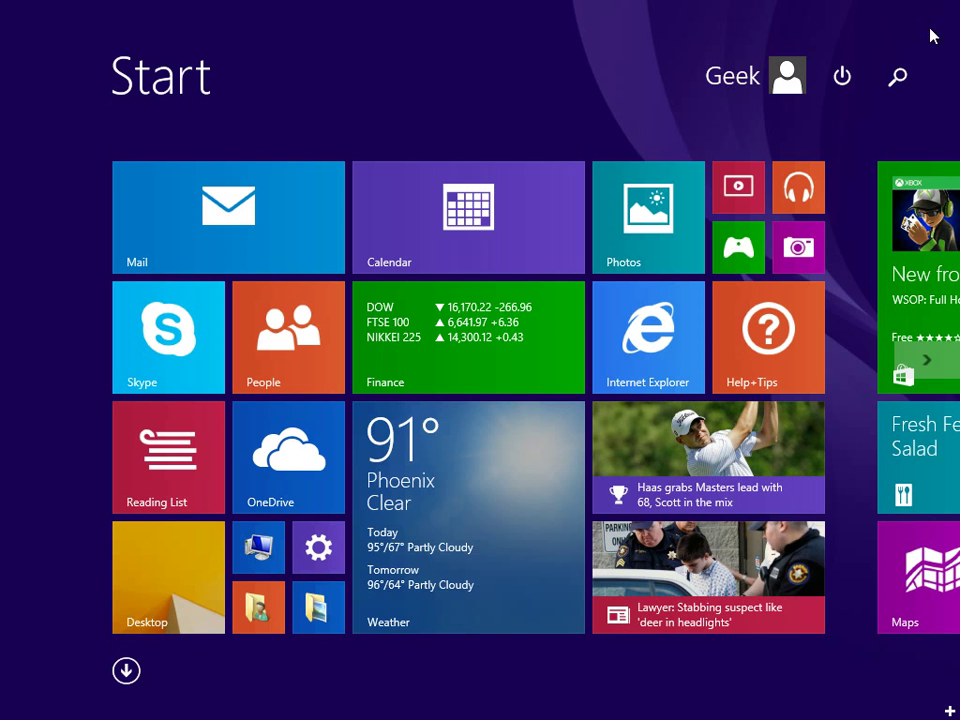
Compare the real Start screen against the reference image of the target layout.
click(623, 217)
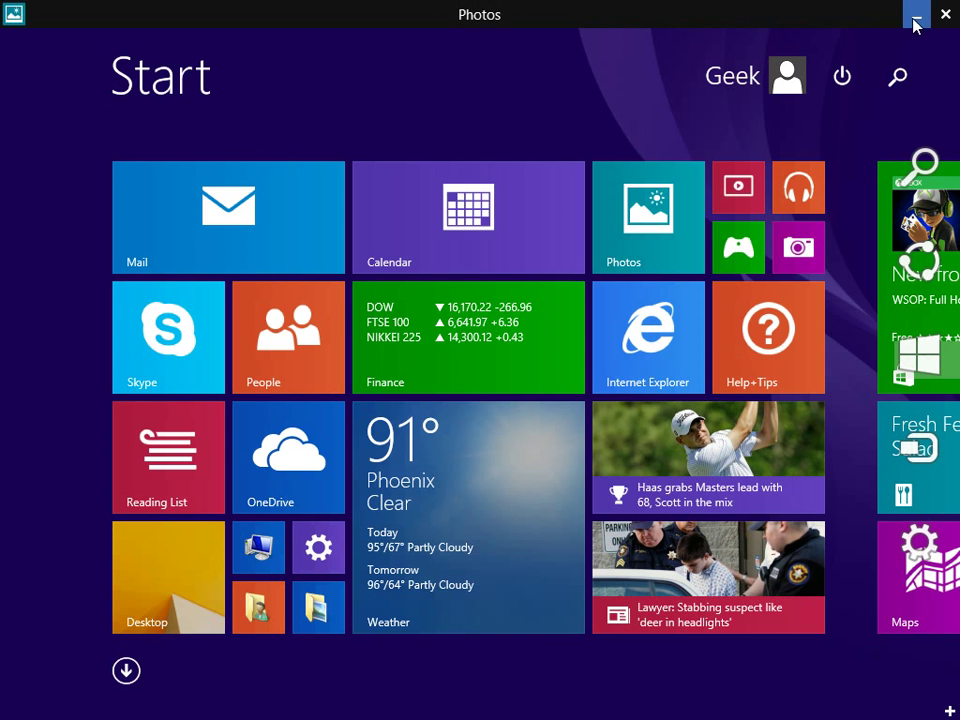
click(919, 14)
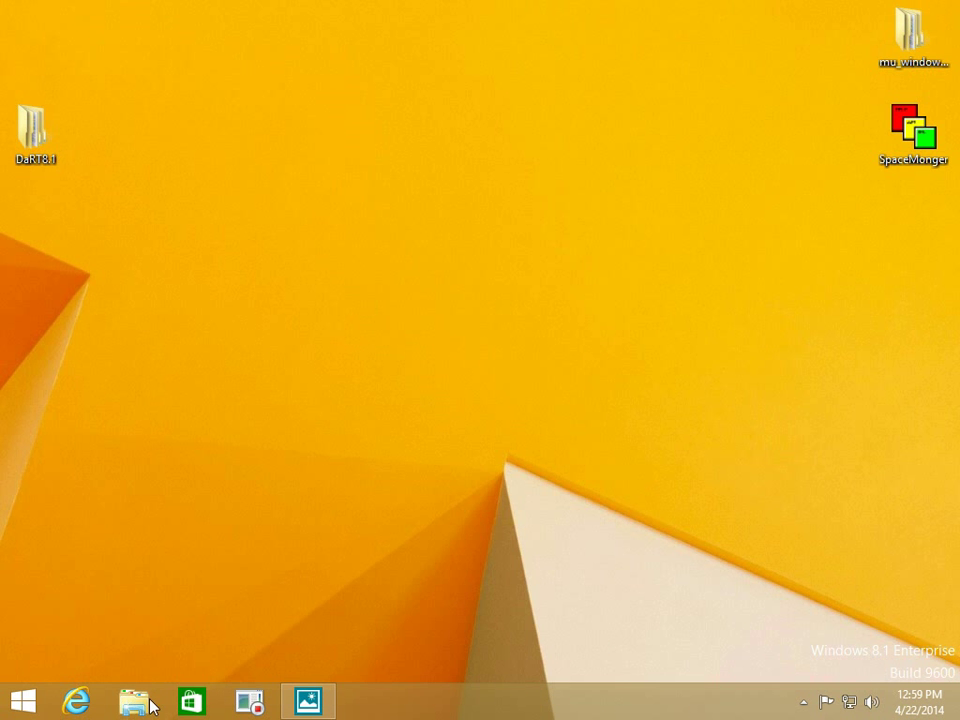
click(23, 700)
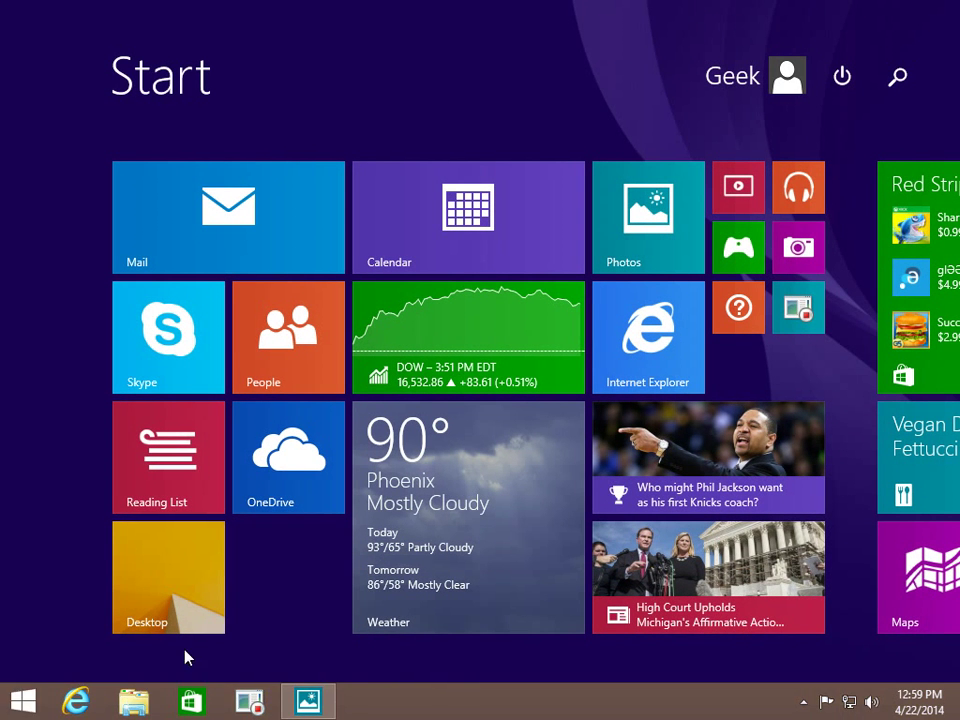
mouse_move(295, 562)
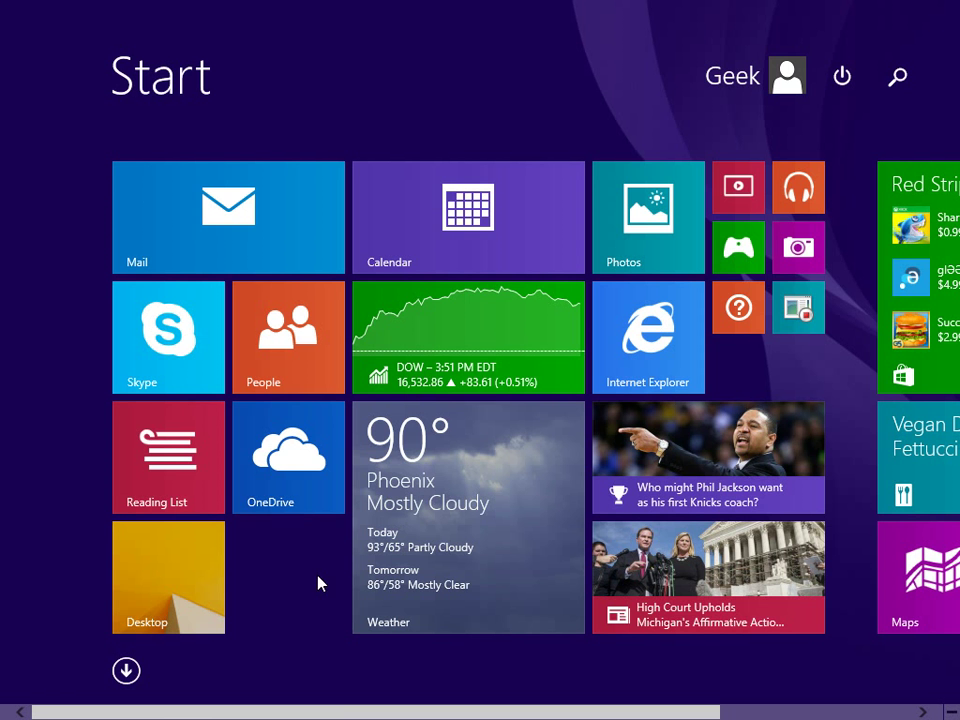
mouse_move(277, 580)
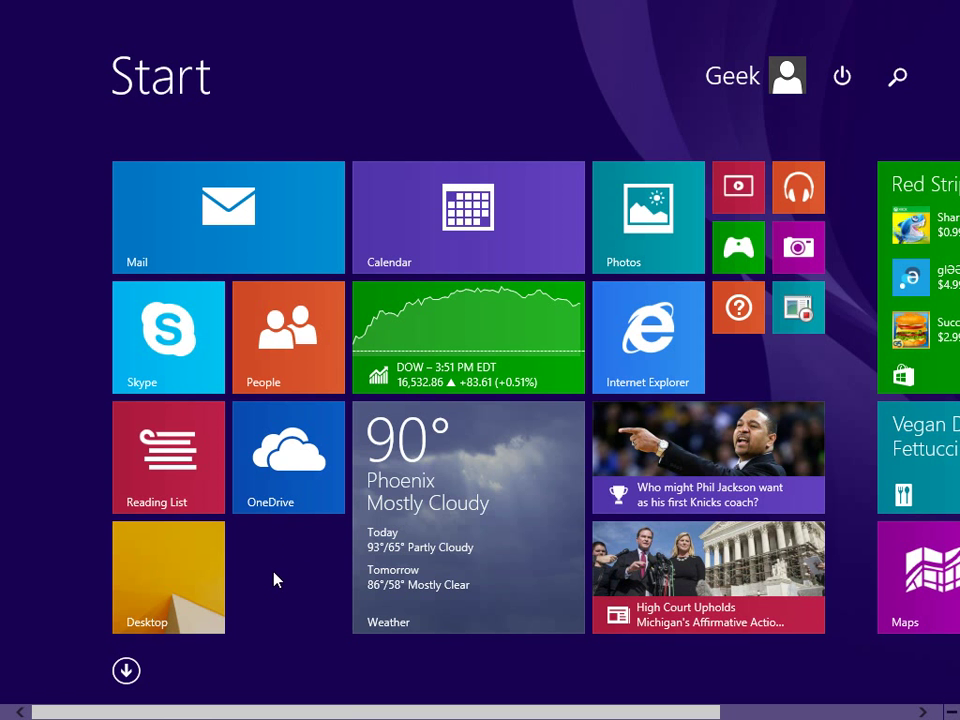
click(168, 577)
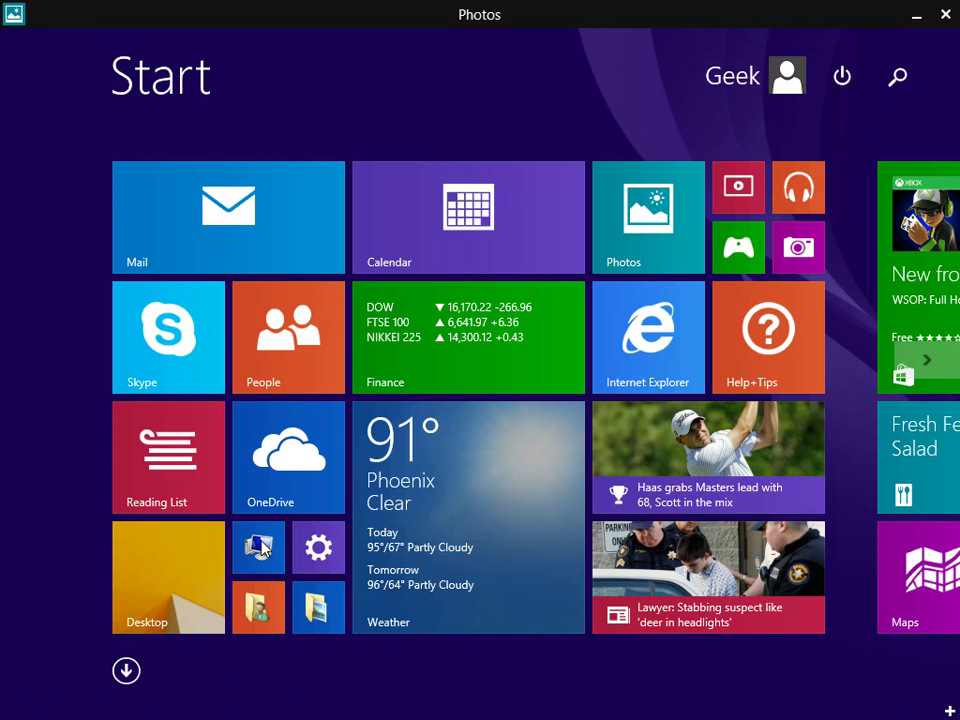
click(944, 14)
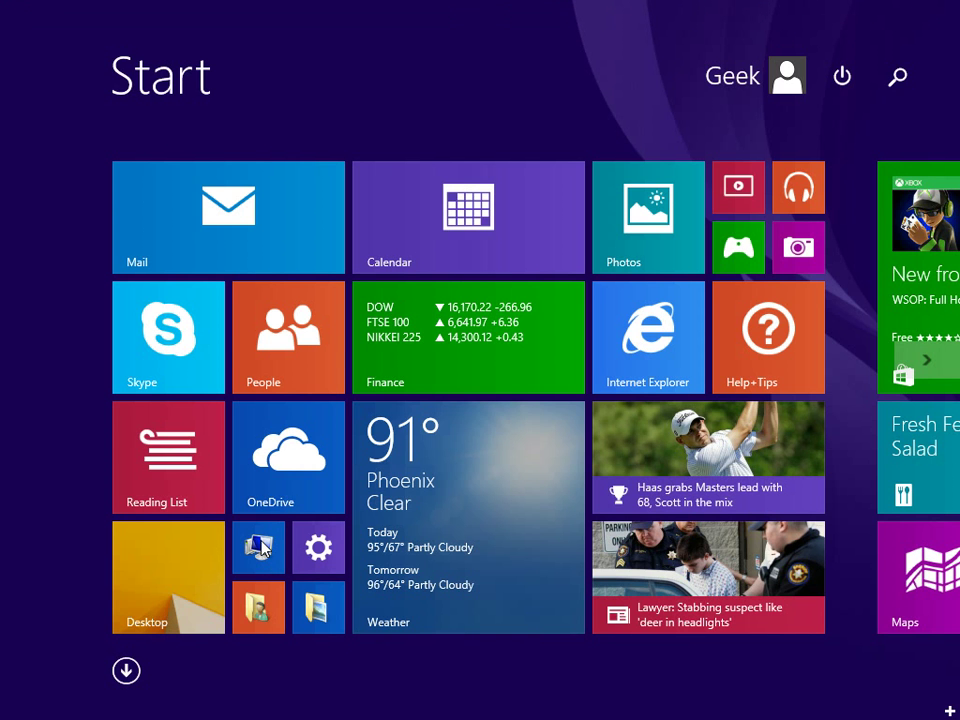
mouse_move(330, 560)
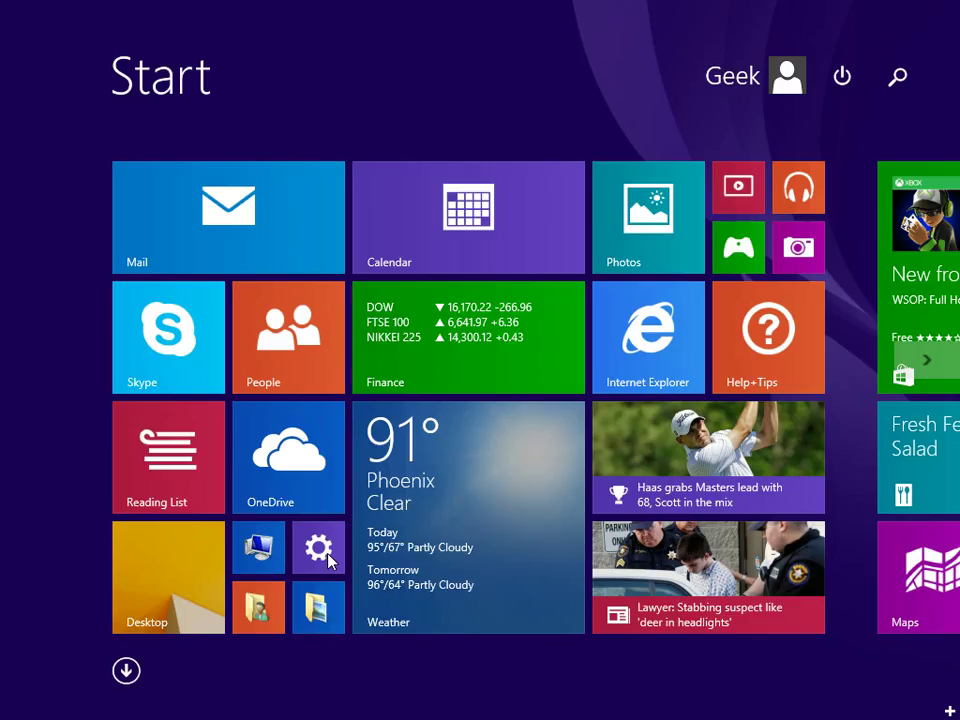
mouse_move(250, 620)
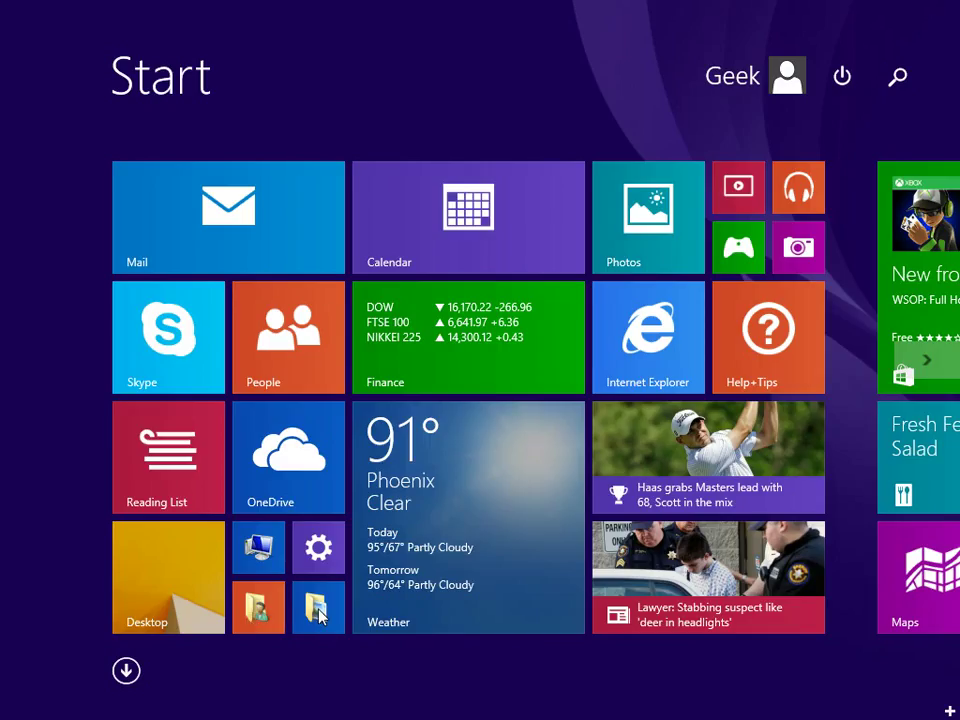
mouse_move(658, 207)
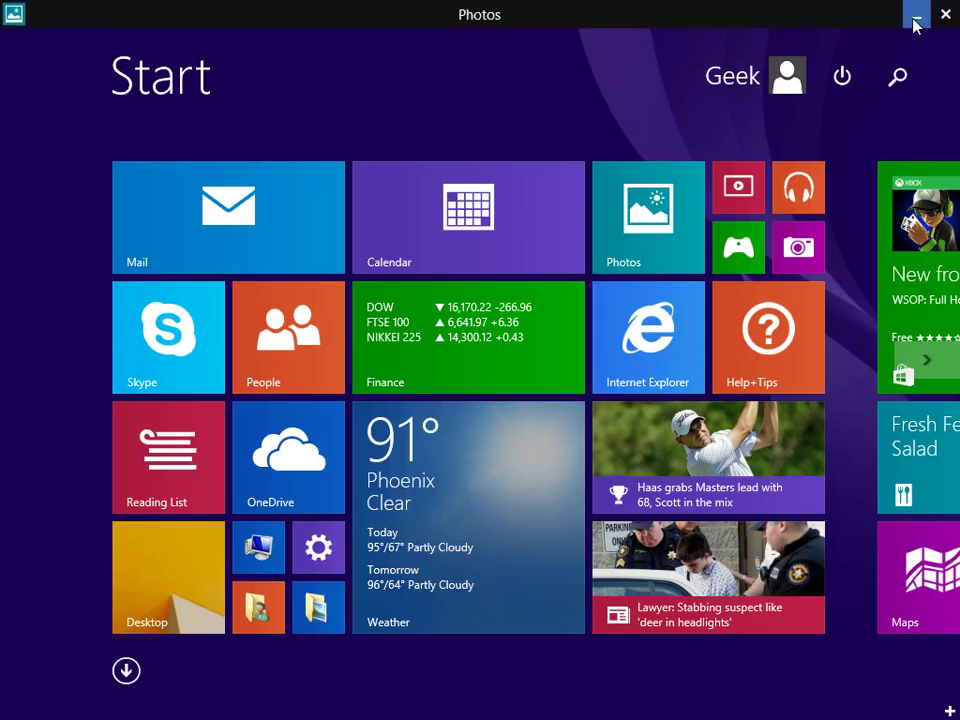
Browse This PC in File Explorer, check its right-click options, then close the window.
click(915, 14)
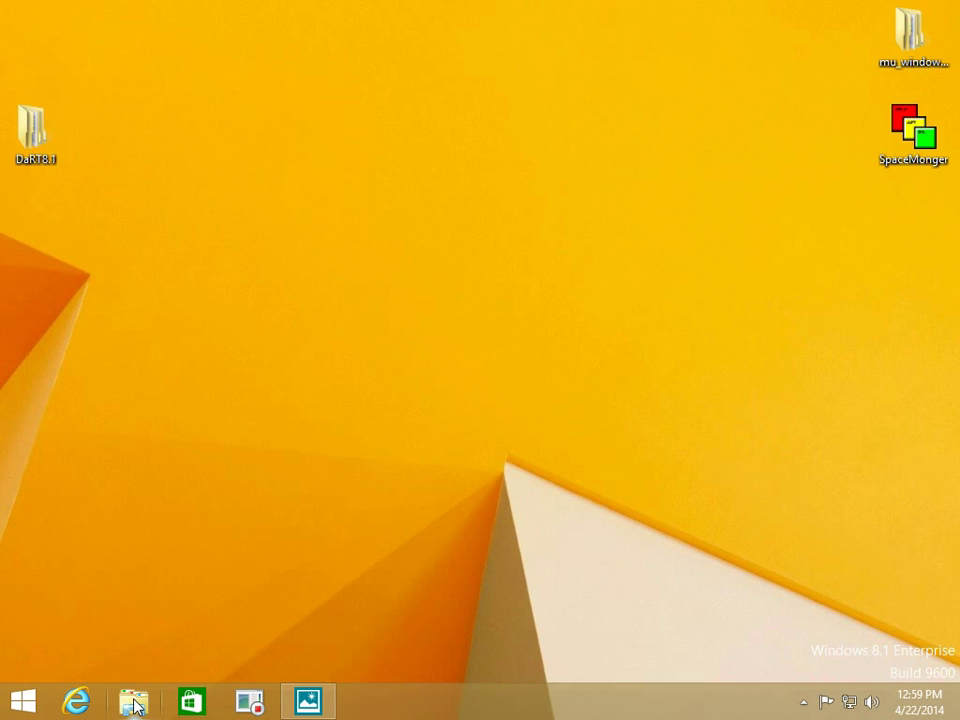
click(134, 700)
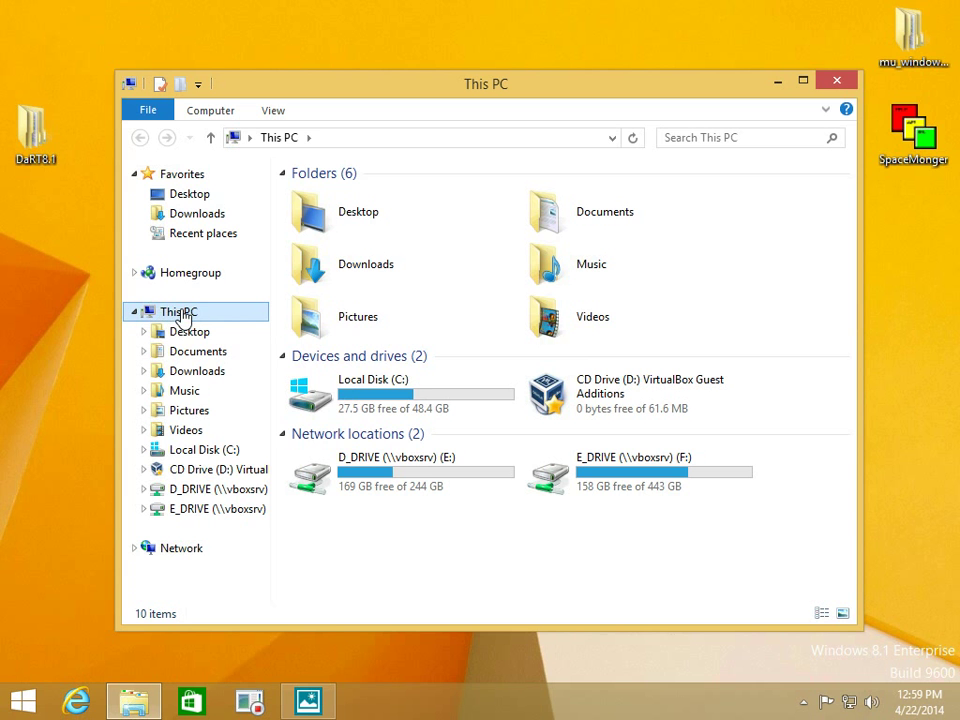
right_click(178, 312)
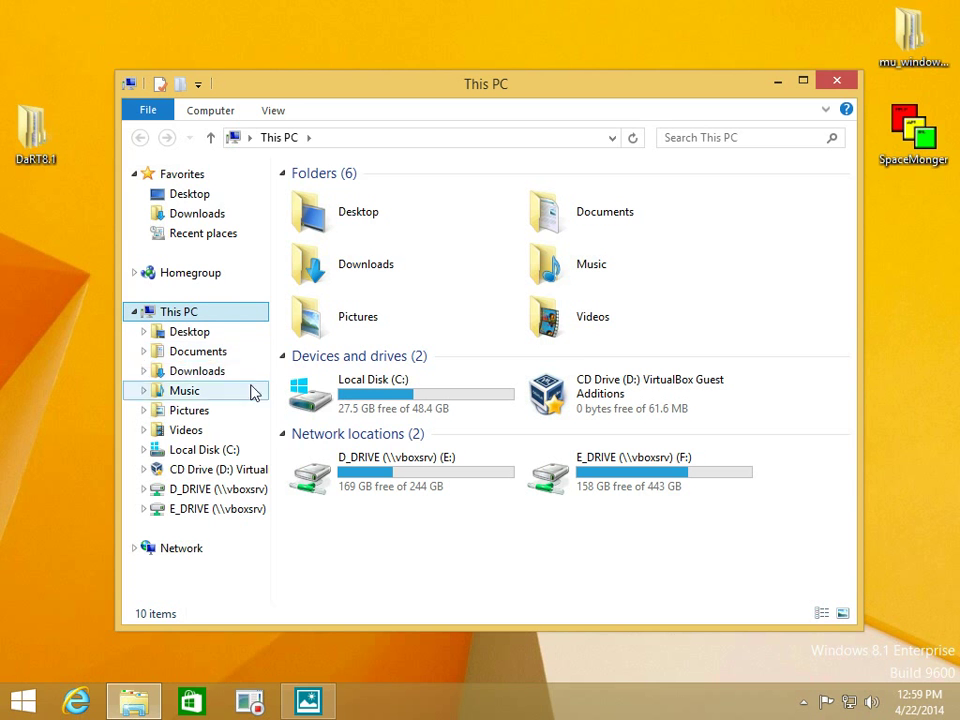
right_click(197, 351)
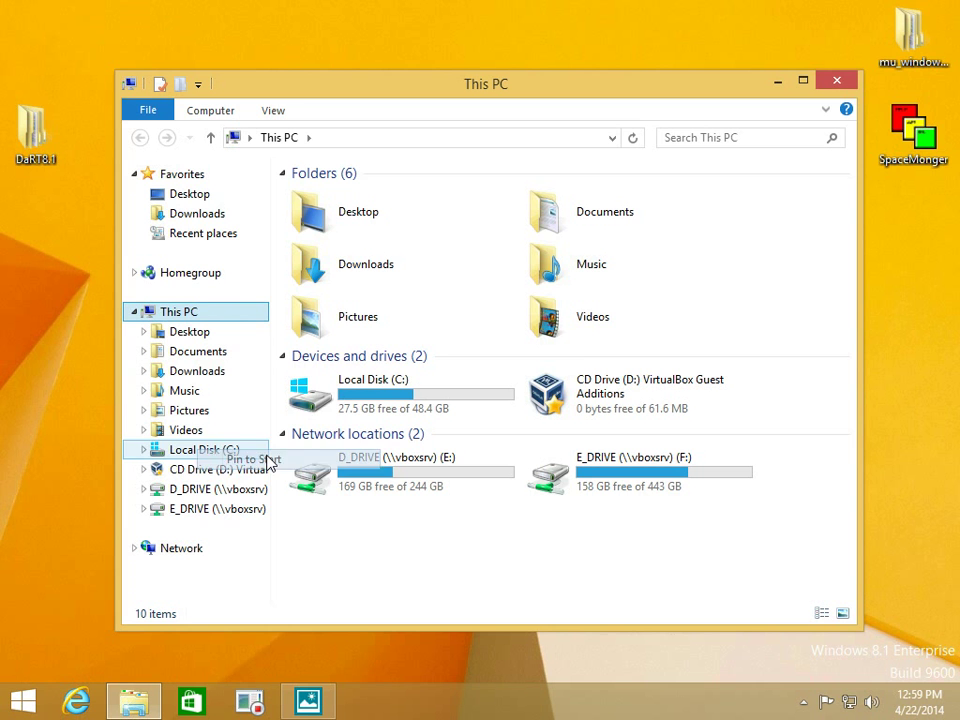
right_click(188, 410)
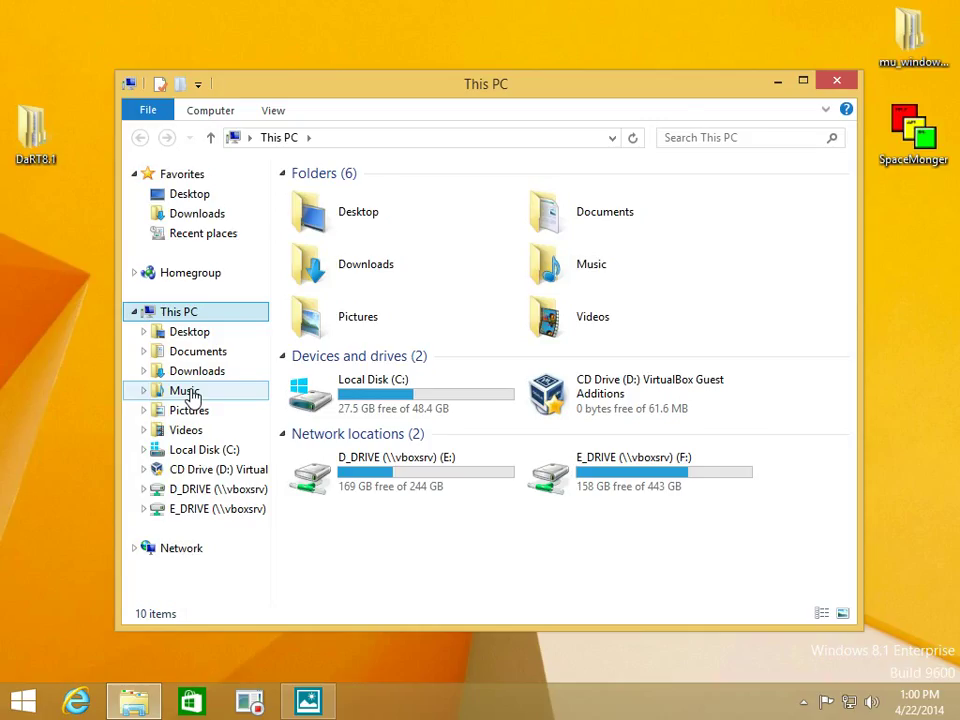
mouse_move(196, 371)
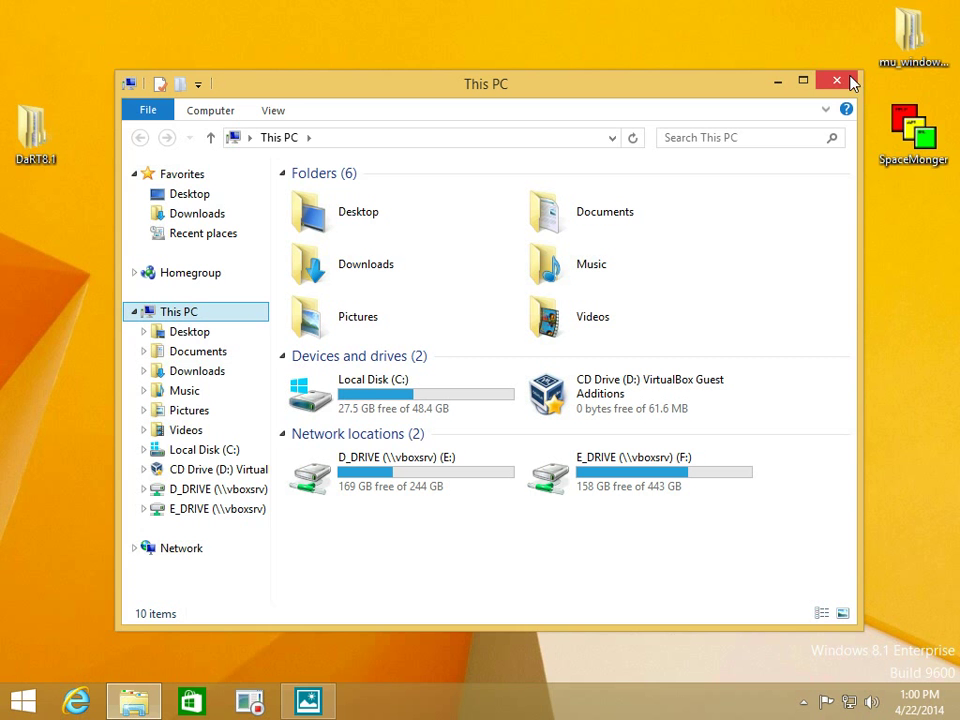
mouse_move(836, 80)
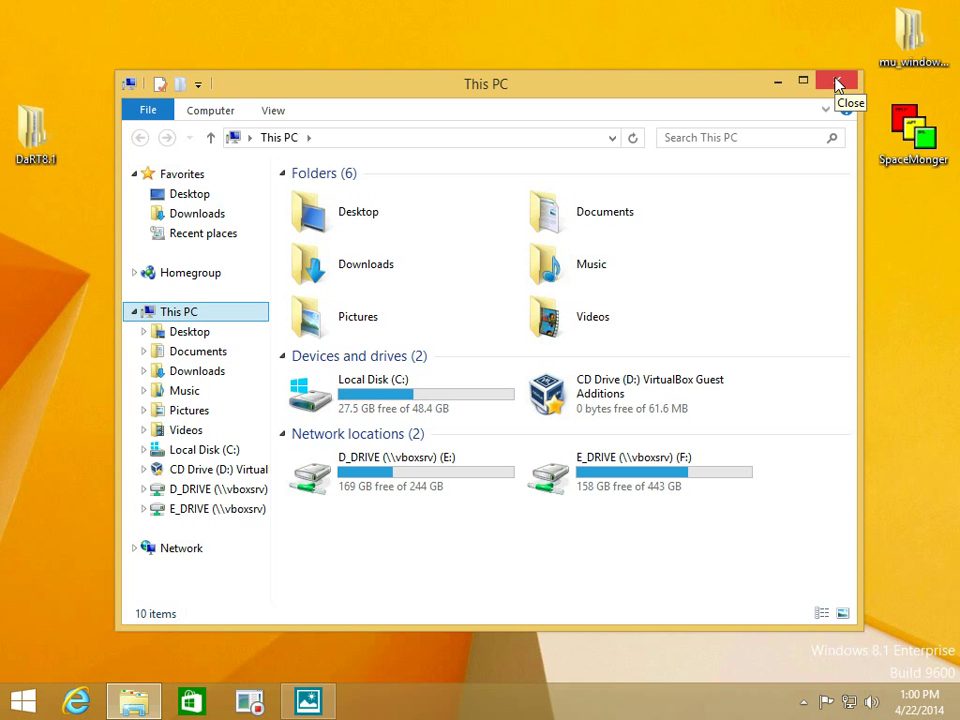
click(836, 83)
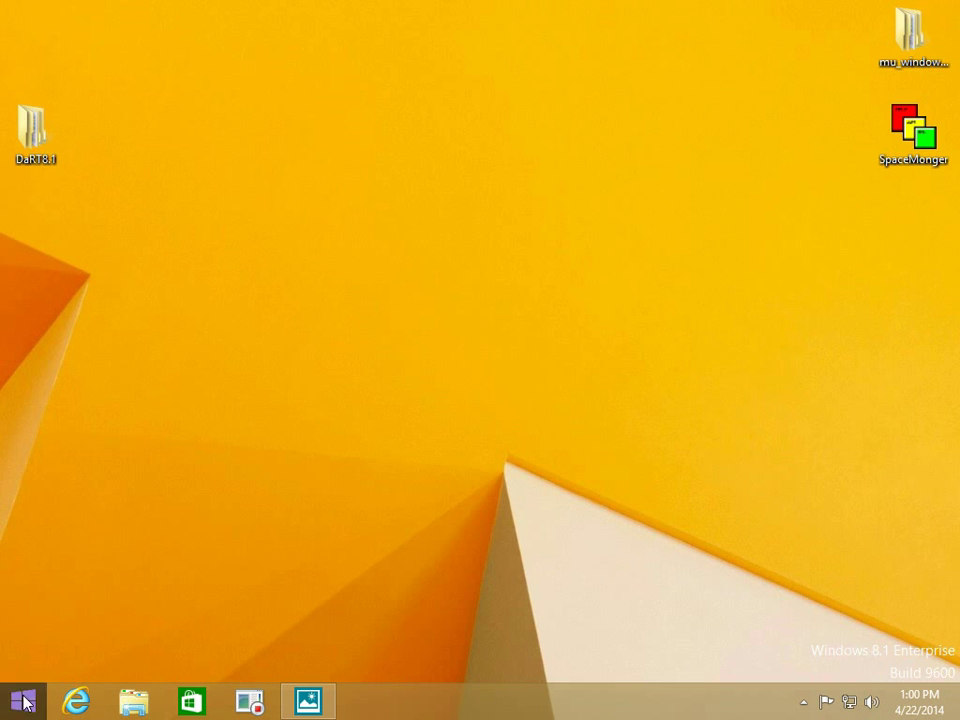
Bring up the Start screen showing the pinned This PC, Documents and Pictures tiles.
click(22, 700)
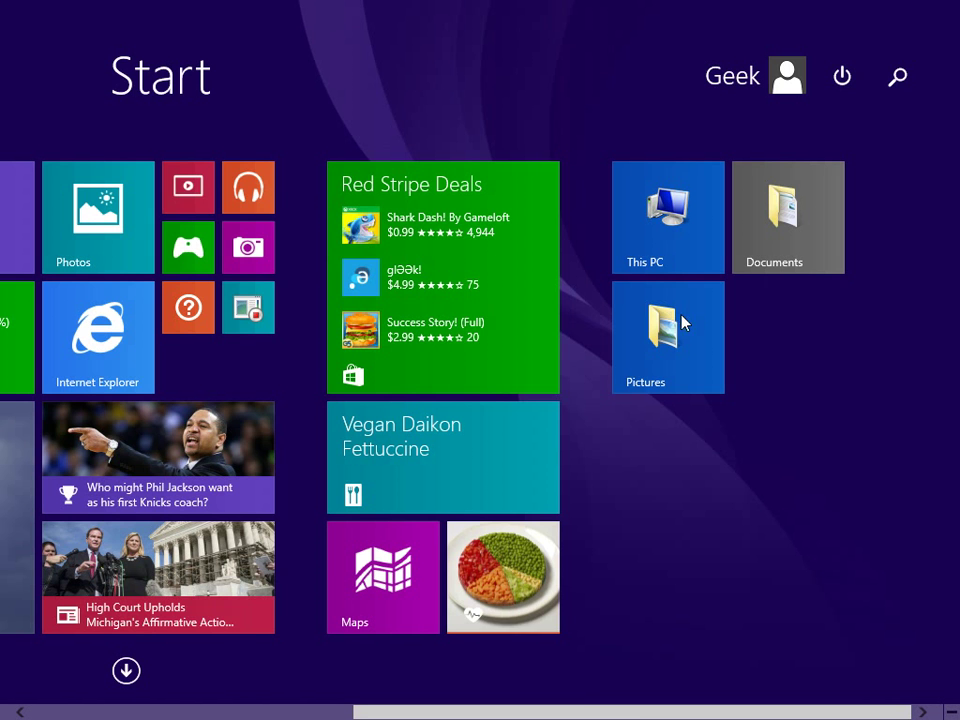
mouse_move(783, 330)
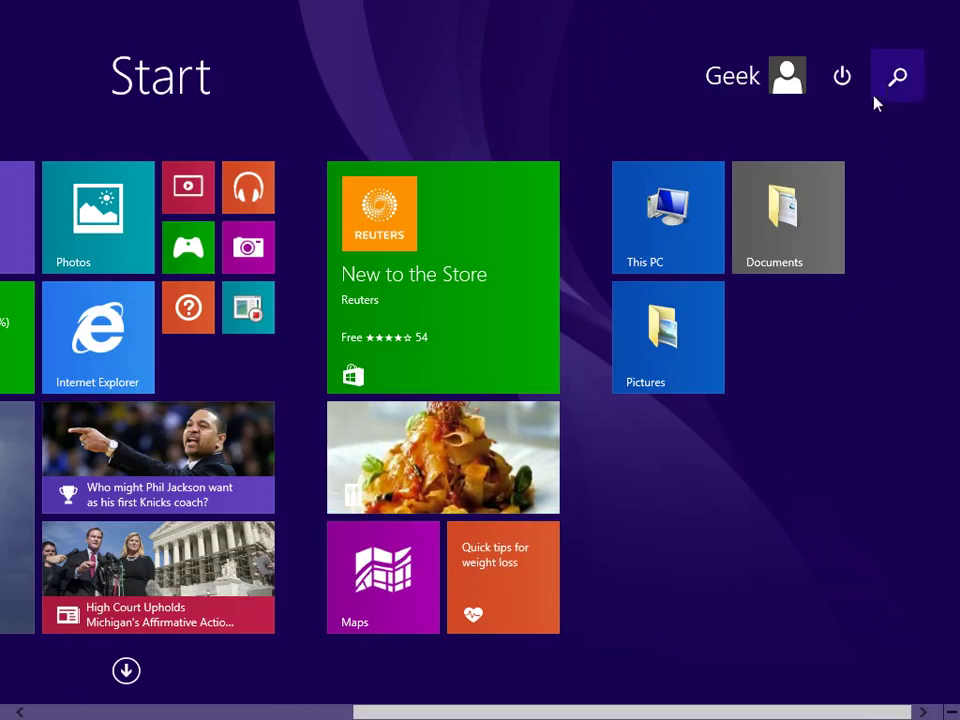
mouse_move(897, 77)
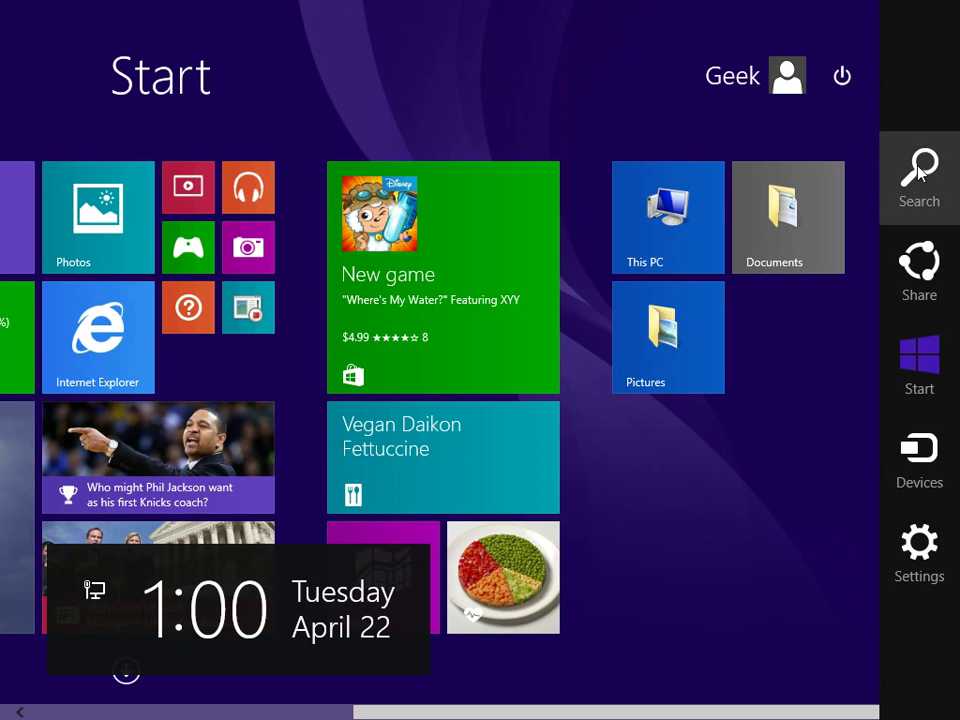
Search for 'pc settings' and pin the PC settings result to Start beside Pictures.
click(918, 170)
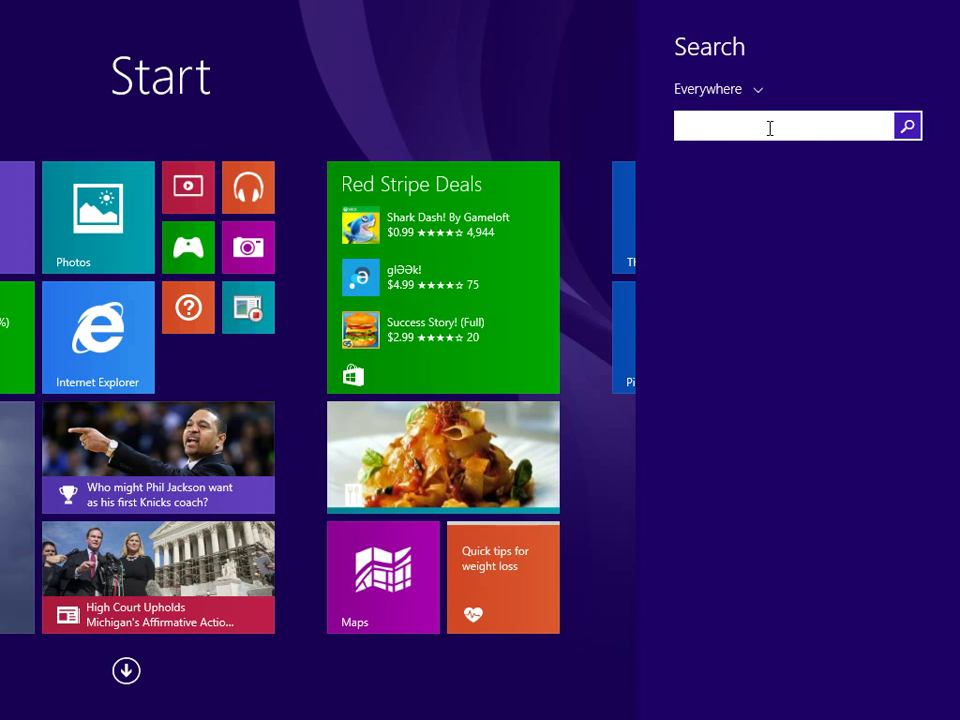
text(pc settings)
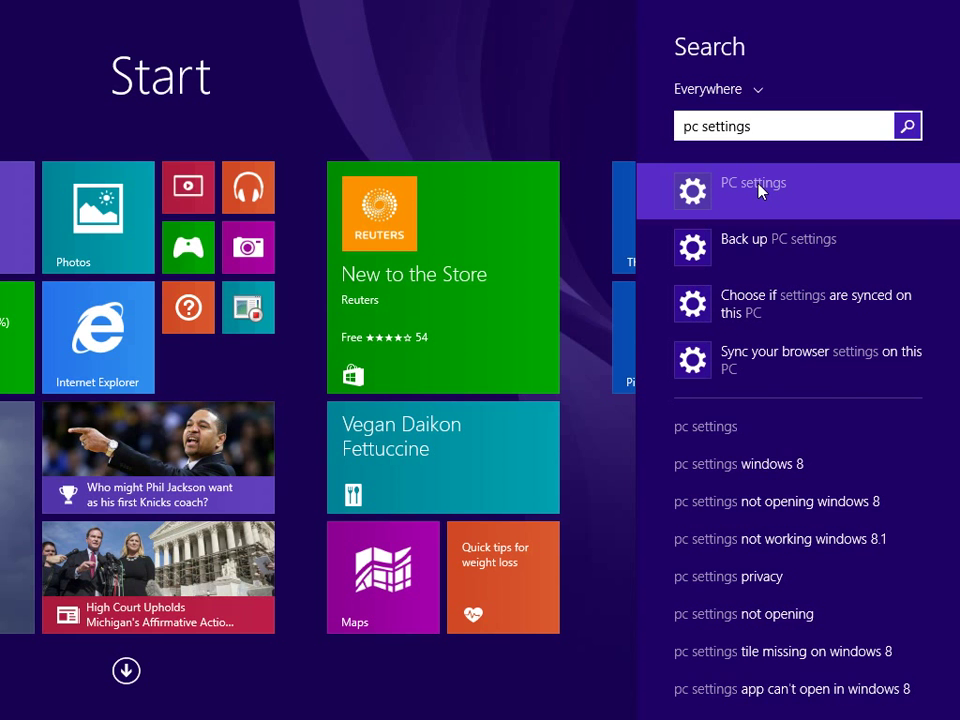
right_click(753, 191)
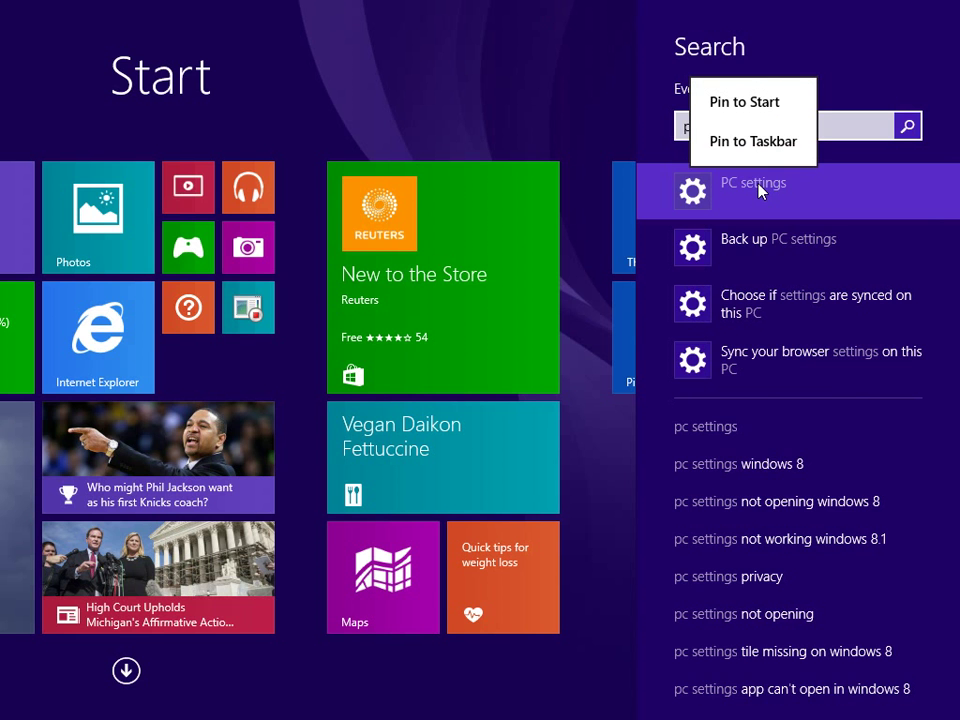
mouse_move(744, 101)
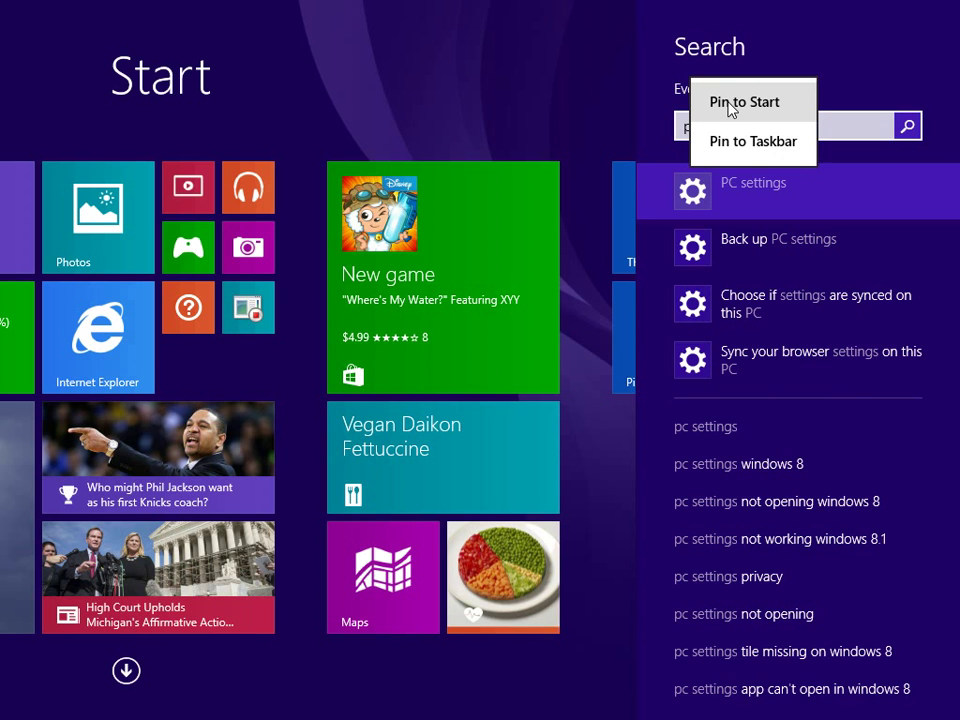
click(595, 108)
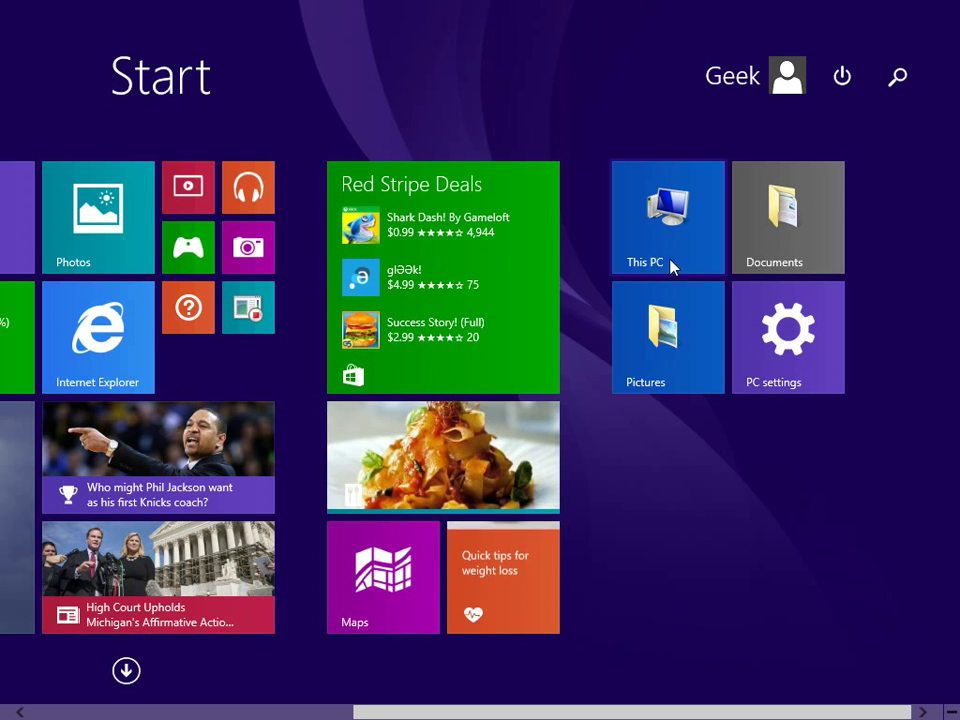
mouse_move(660, 232)
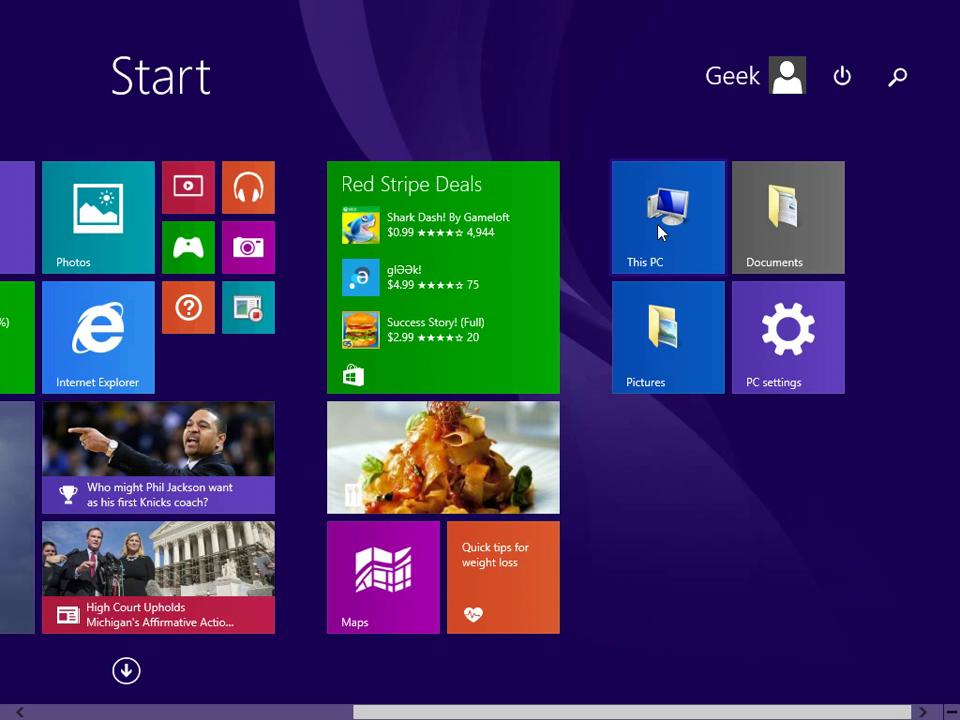
Resize the This PC and Documents tiles to Small via the app bar.
right_click(667, 216)
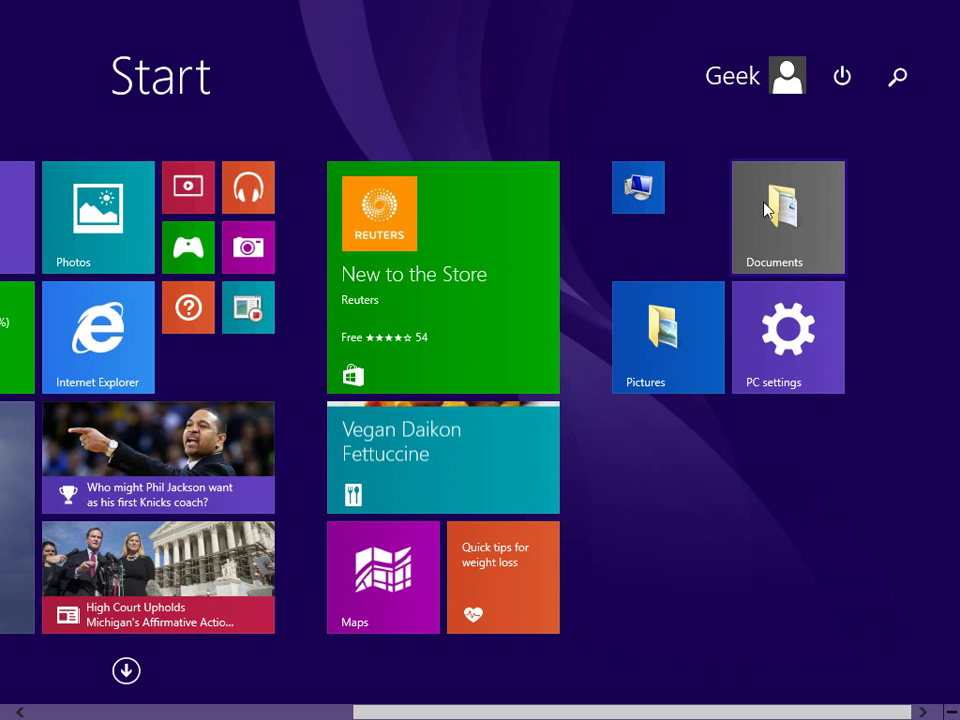
right_click(788, 217)
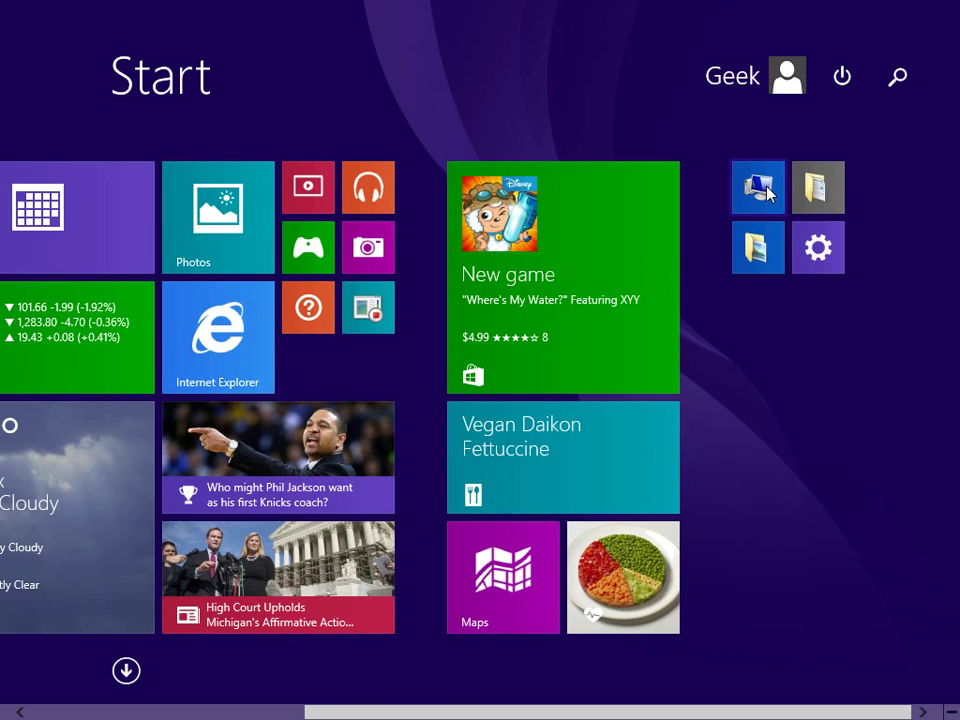
Scroll the Start screen to place the four small tiles beside the Desktop tile.
scroll(left, 3)
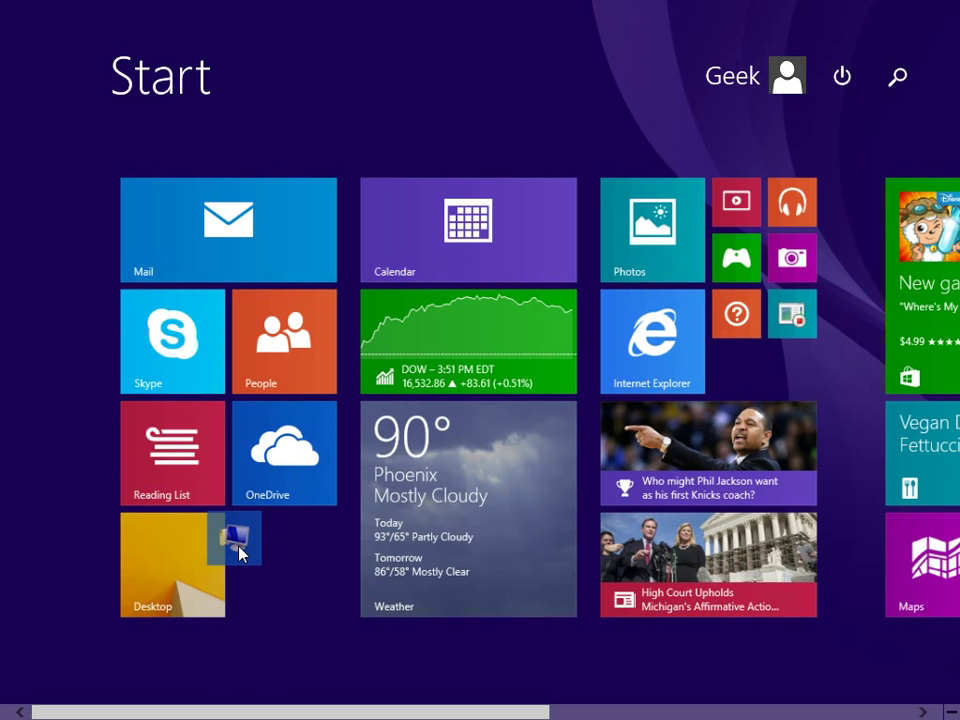
scroll(right, 3)
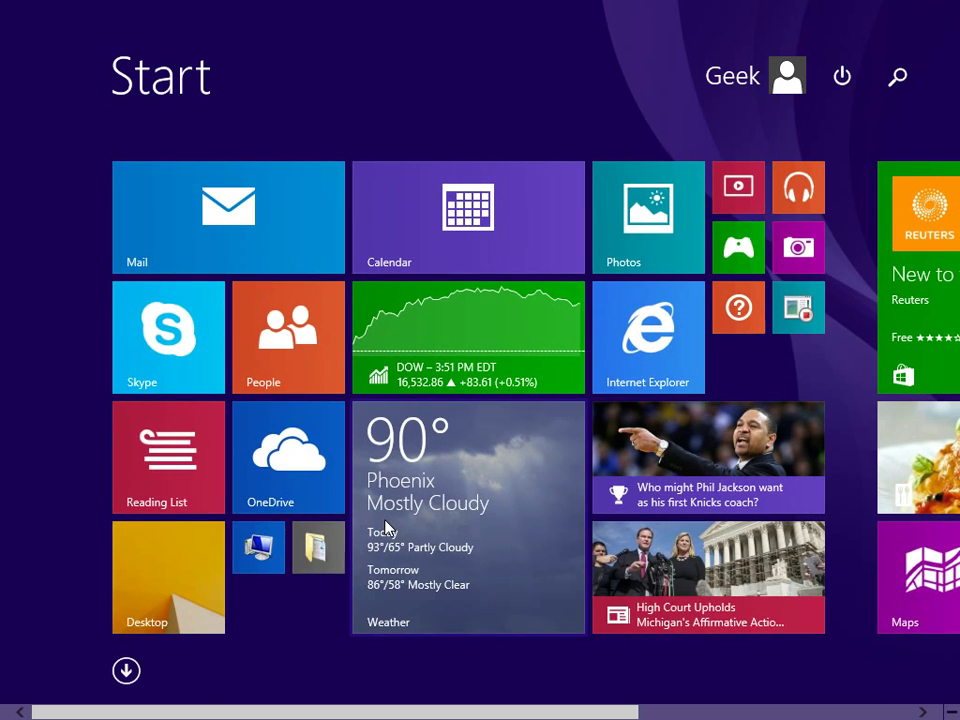
scroll(right, 3)
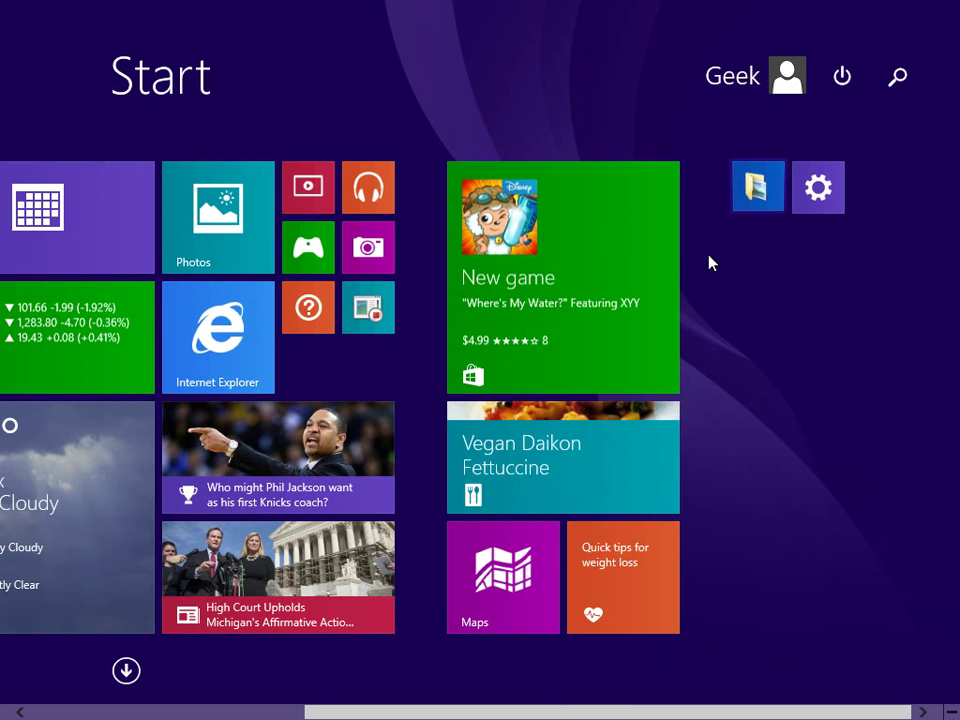
scroll(left, 3)
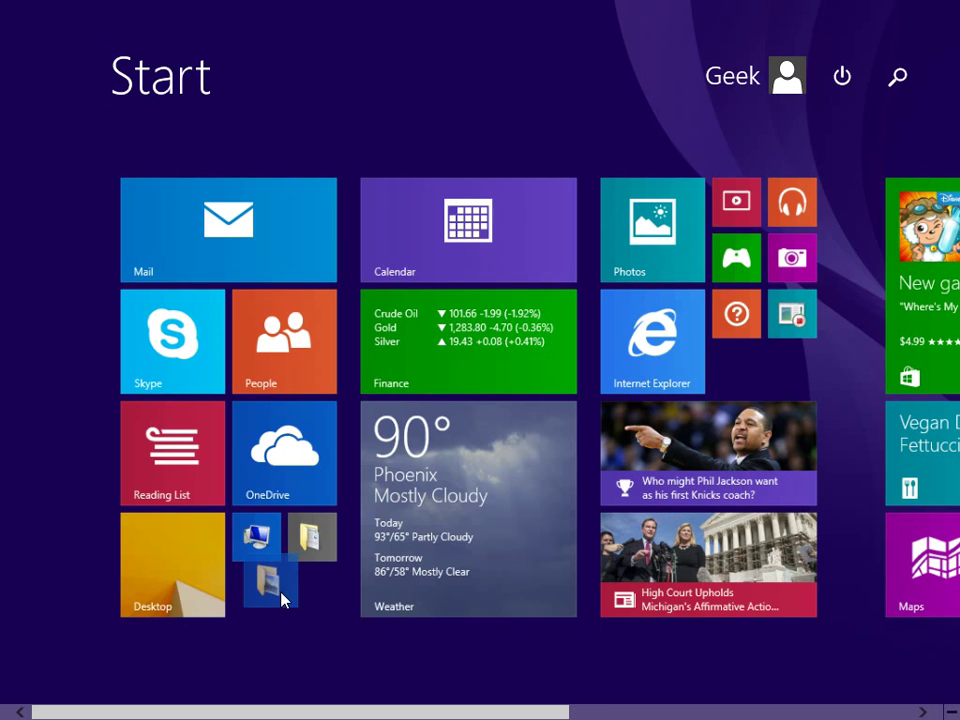
scroll(right, 3)
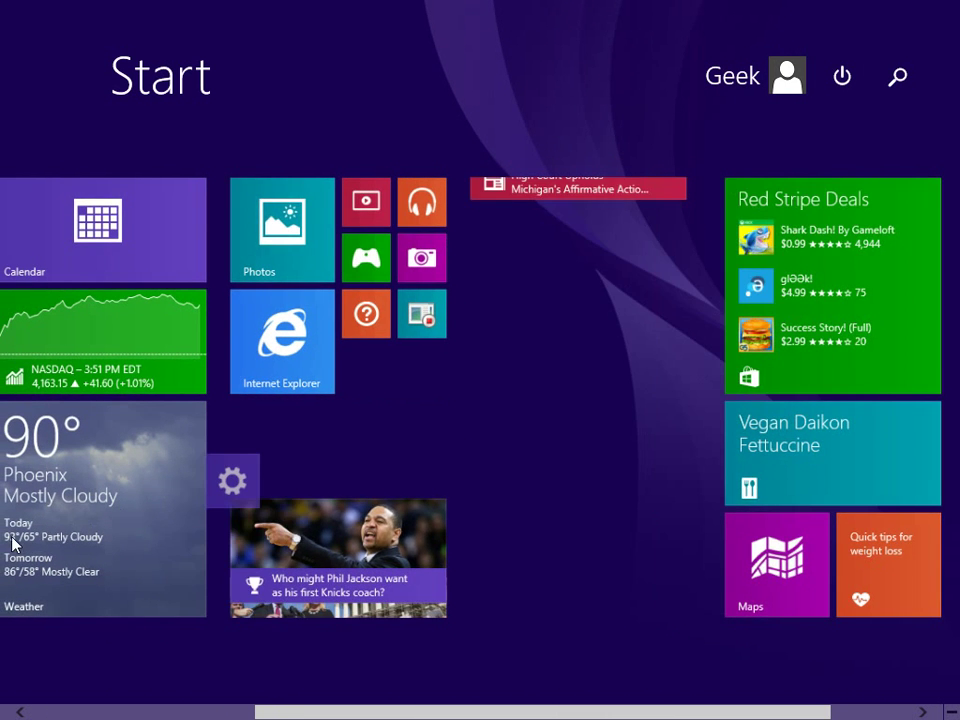
scroll(left, 3)
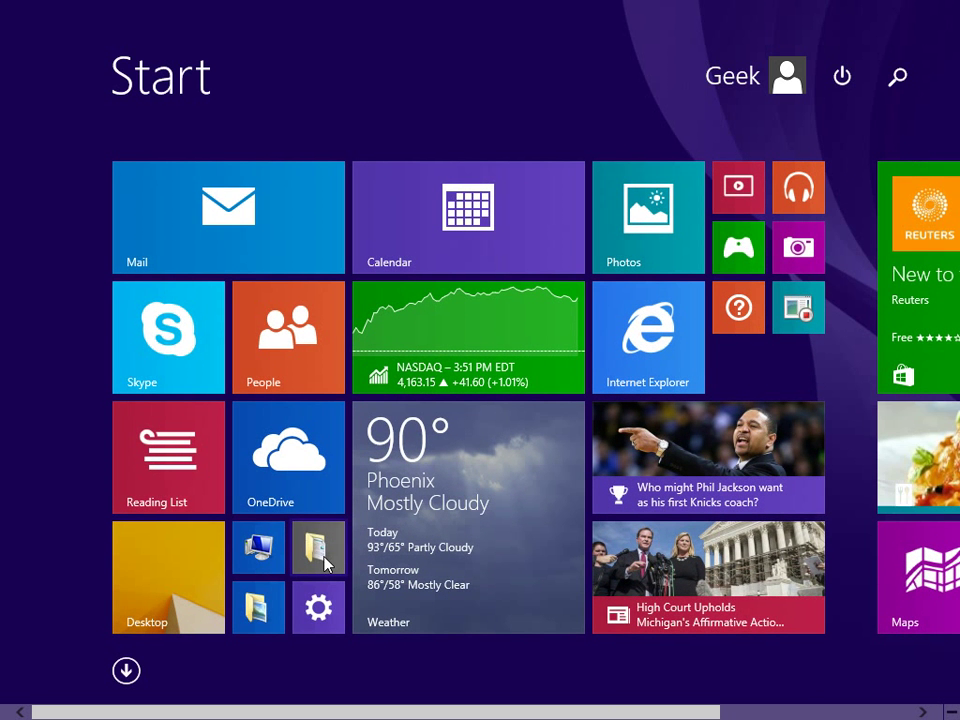
mouse_move(475, 659)
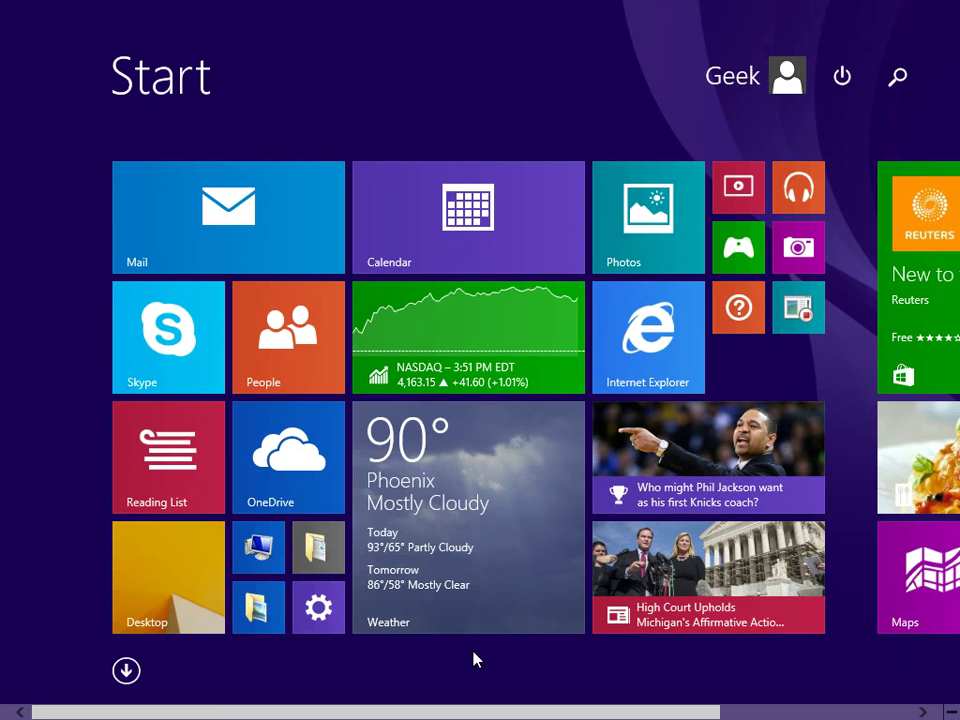